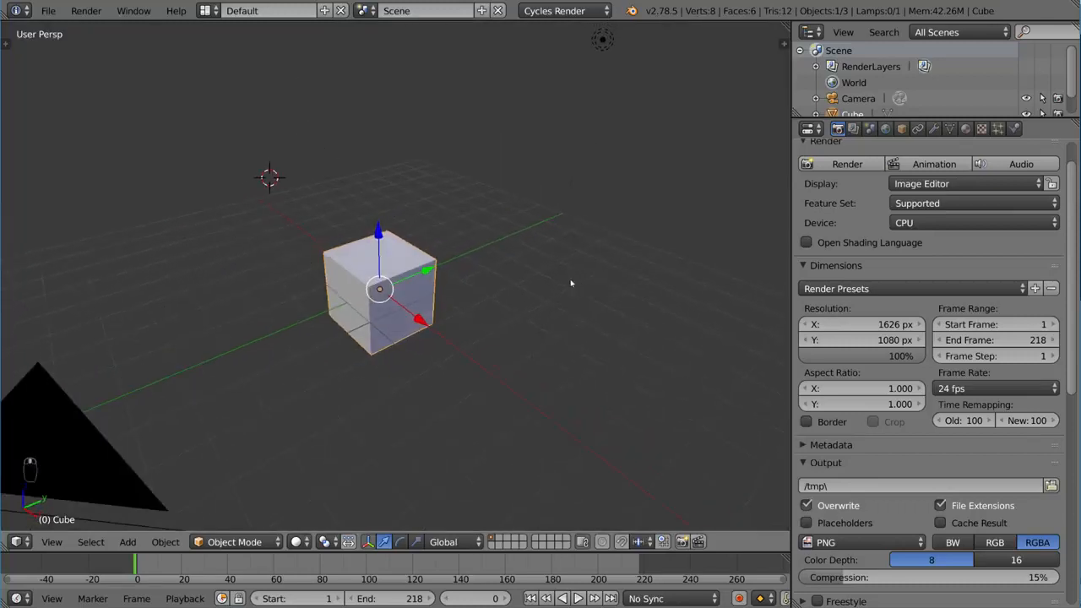
Switch the viewport to the scene camera view.
key("NUMPAD_0")
type("1920")
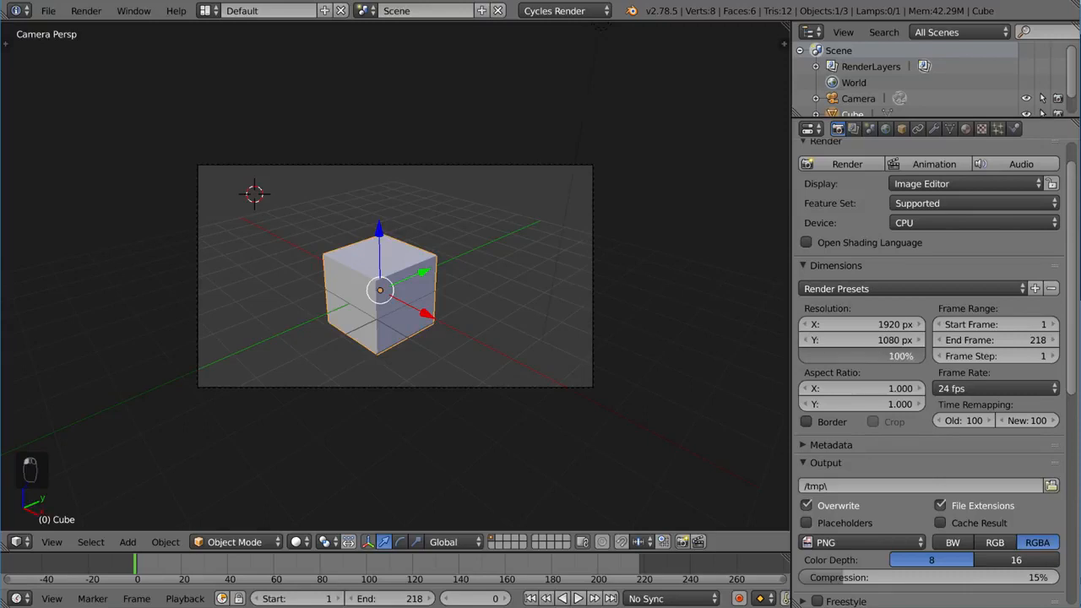
left_click_drag(901, 355, 853, 356)
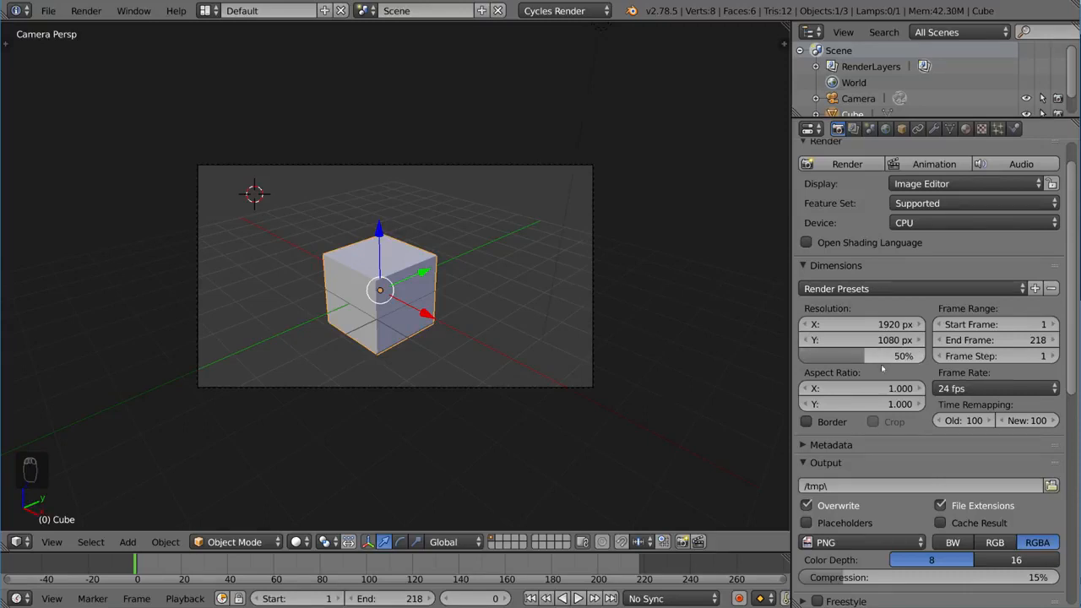
mouse_move(882, 356)
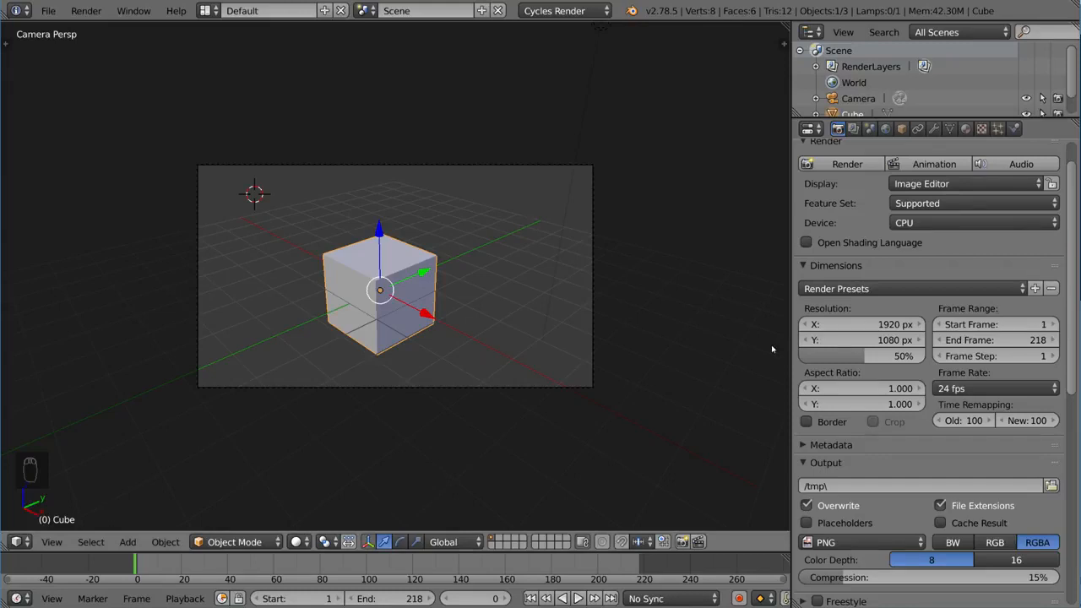
mouse_move(735, 352)
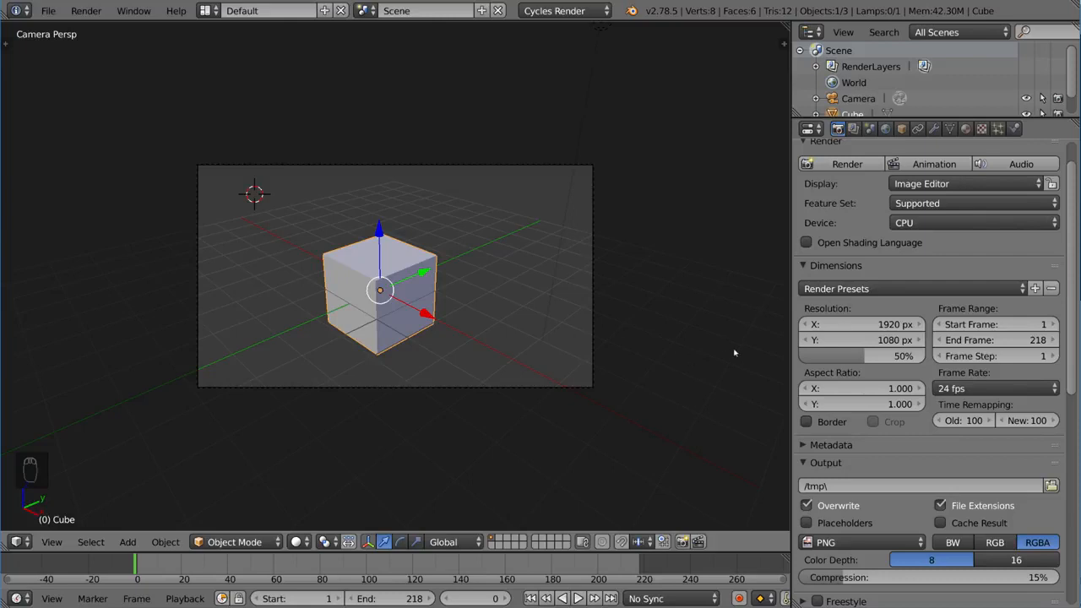
mouse_move(779, 370)
type("100")
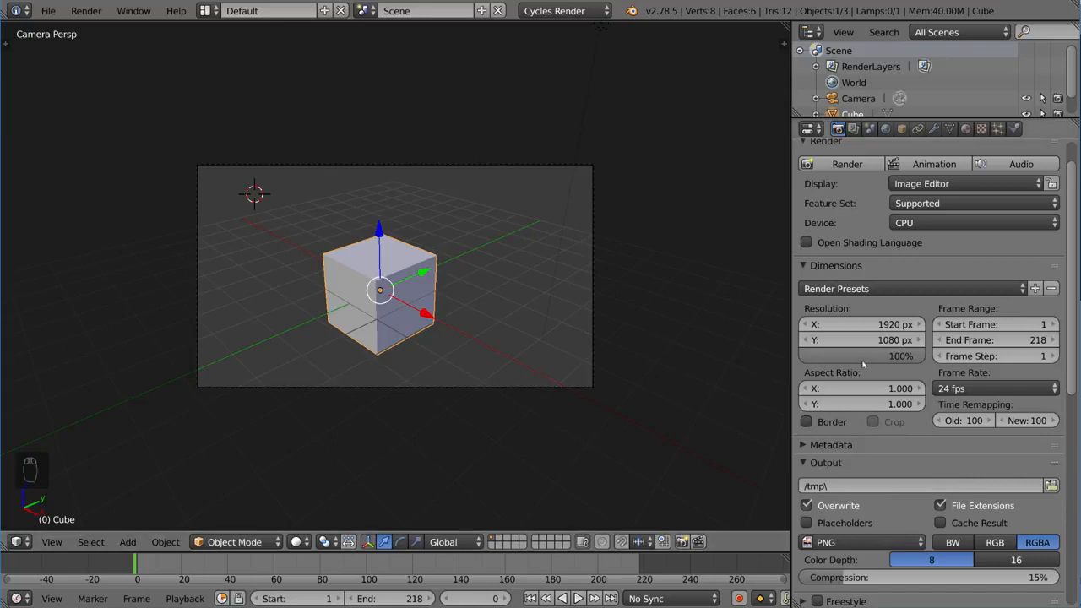
mouse_move(912, 374)
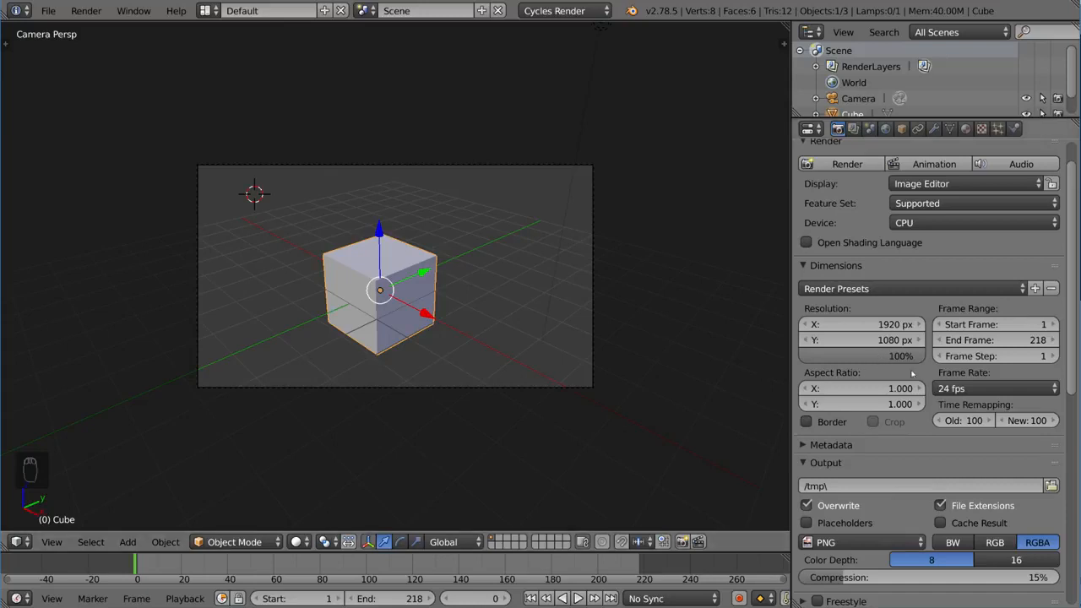
Edit the Frame Range start and end frame values.
left_click(997, 324)
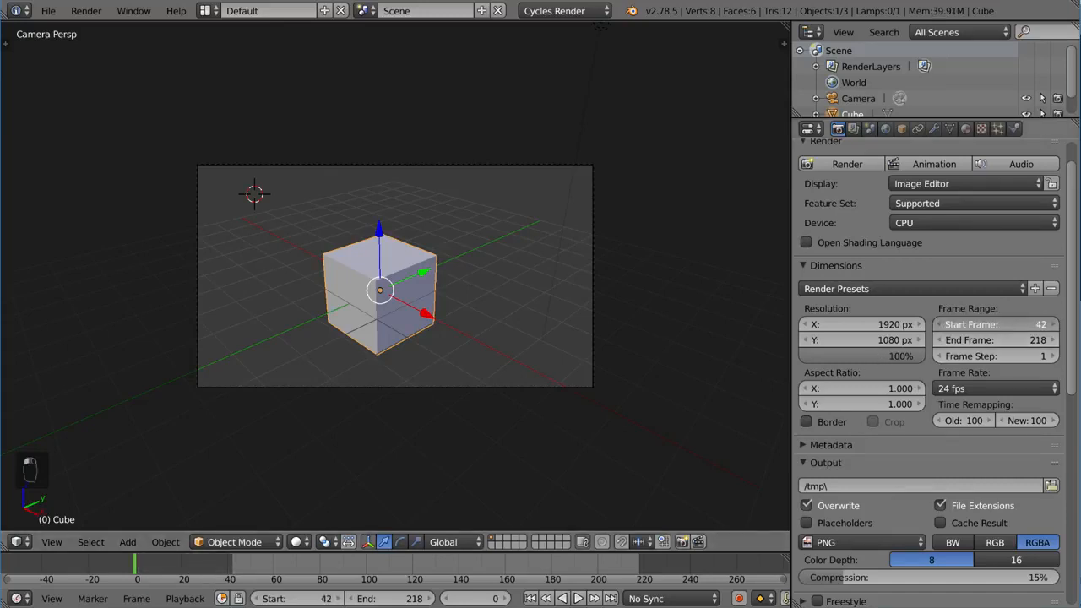
left_click(996, 324)
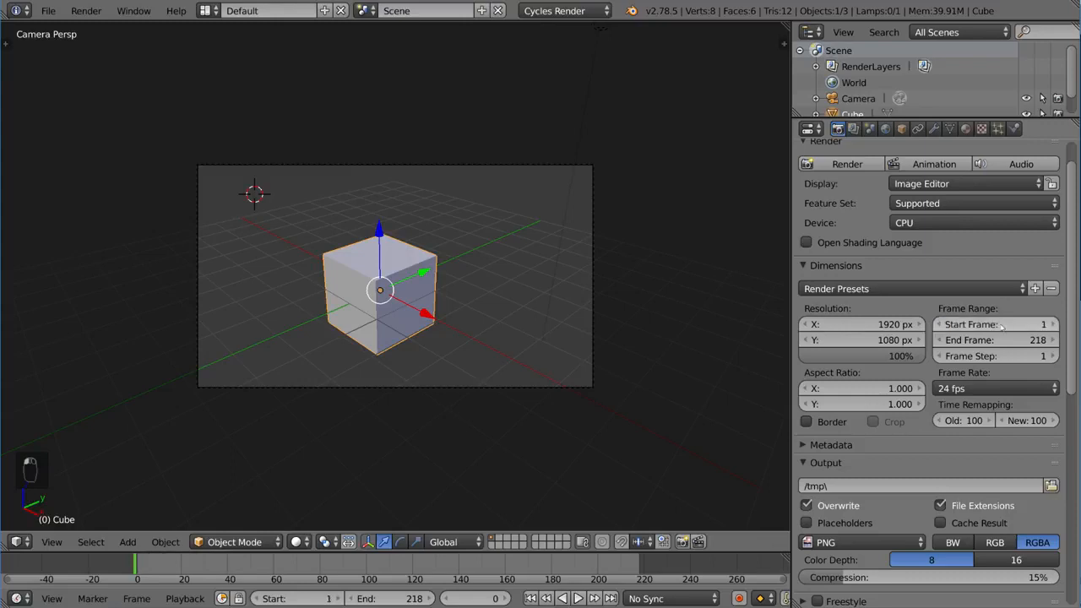
type("250")
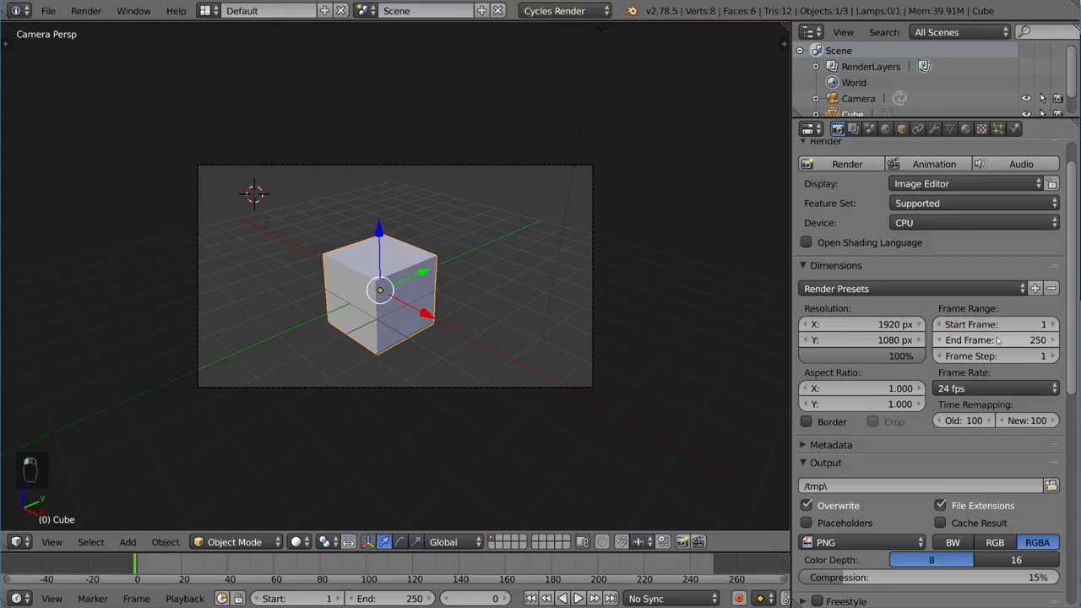
type("55")
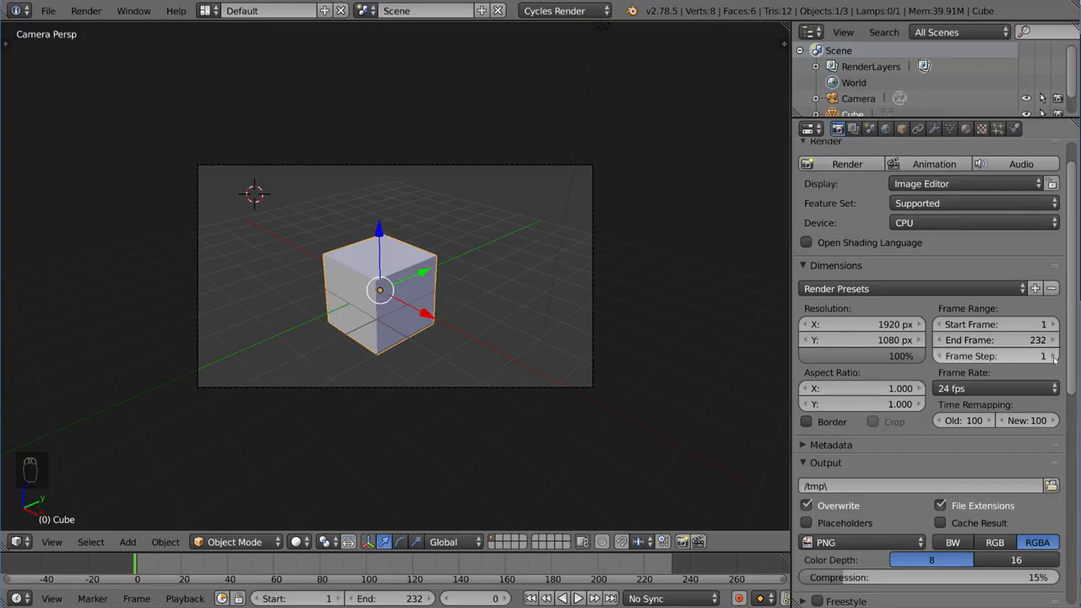
left_click(1052, 355)
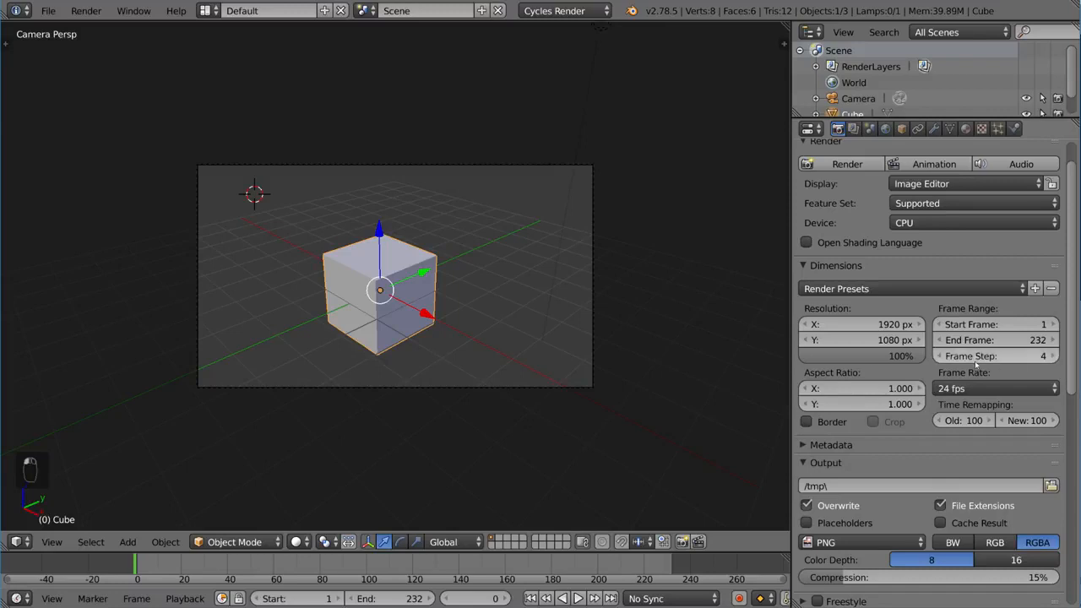
mouse_move(1013, 358)
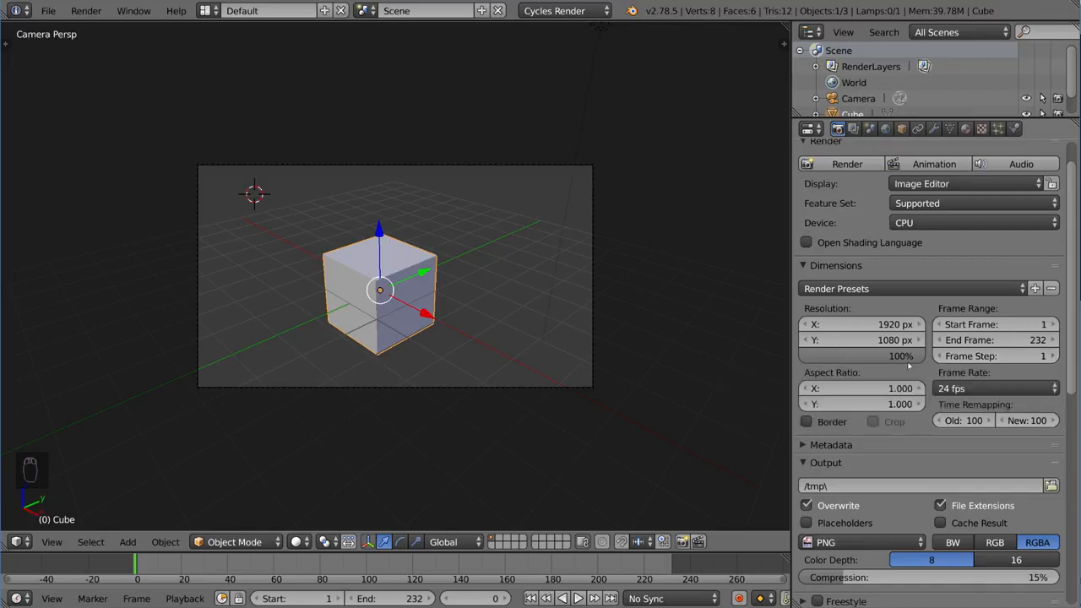
mouse_move(926, 377)
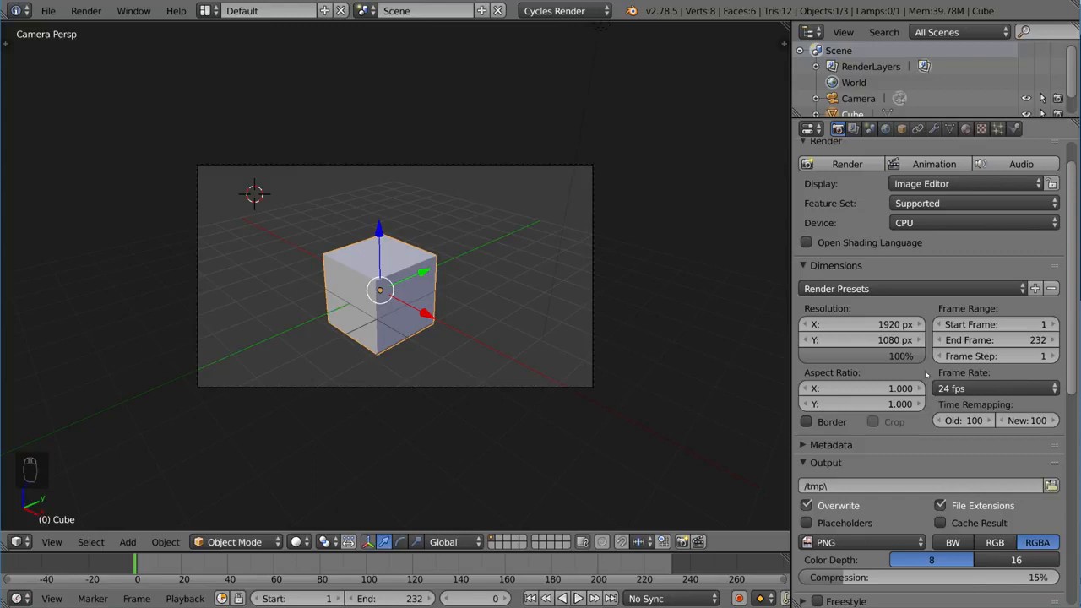
mouse_move(926, 373)
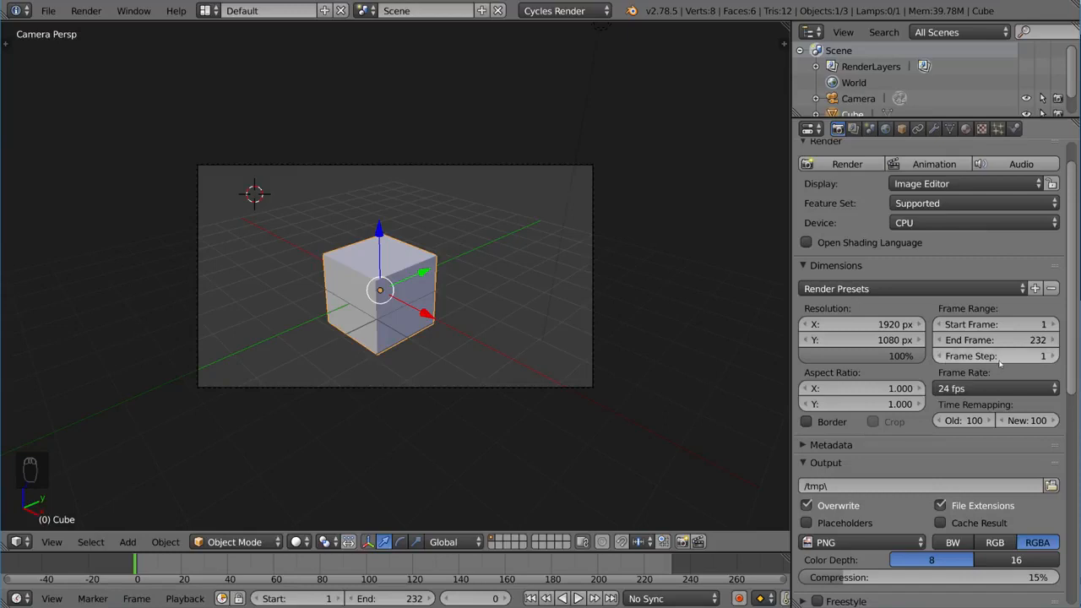
left_click(995, 388)
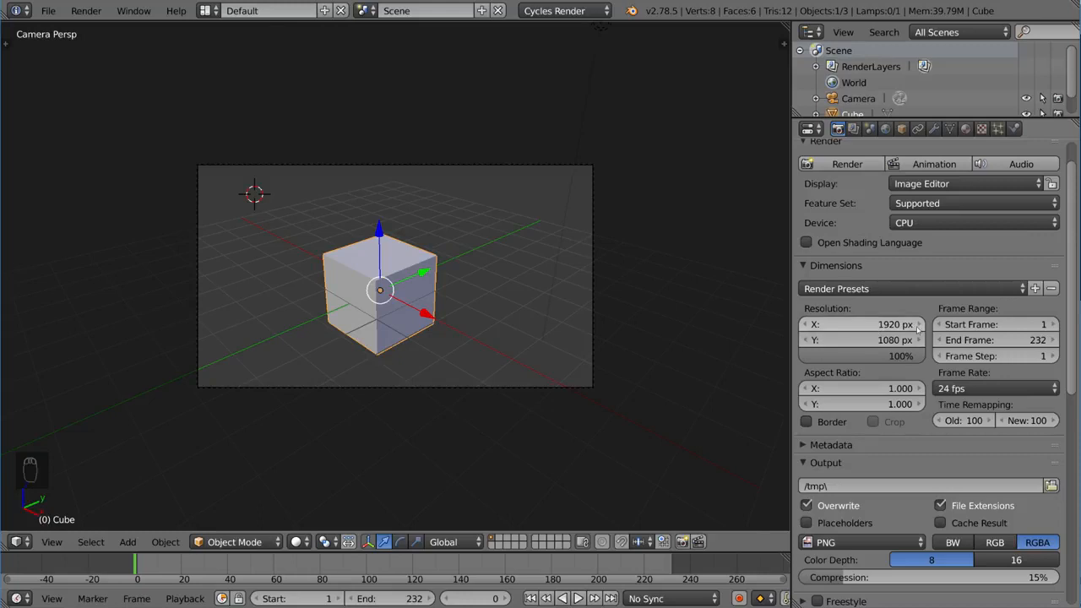
left_click(861, 324)
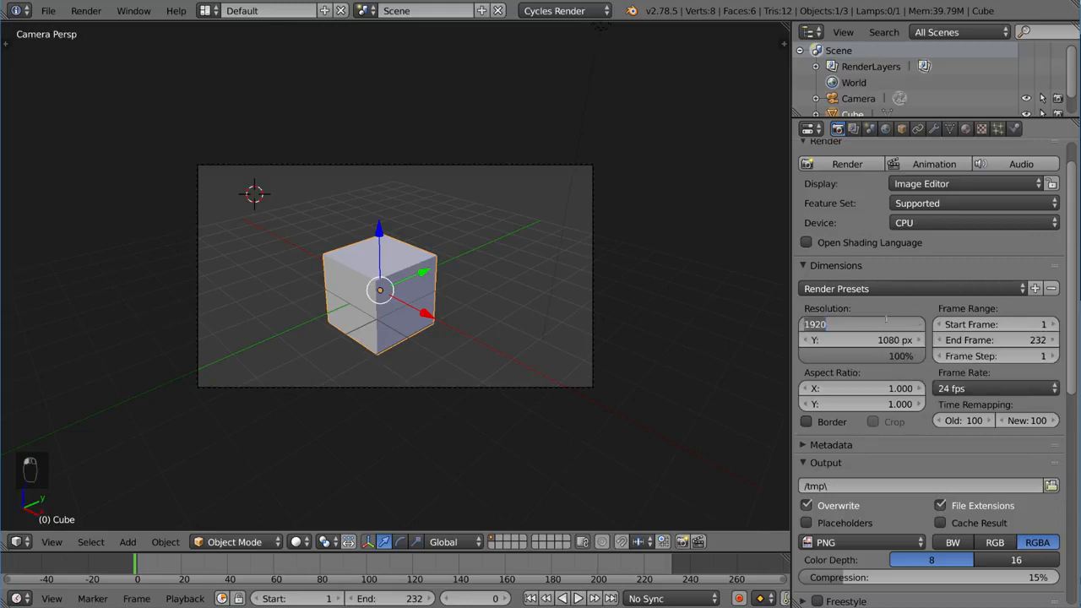
key("NUMPAD_0")
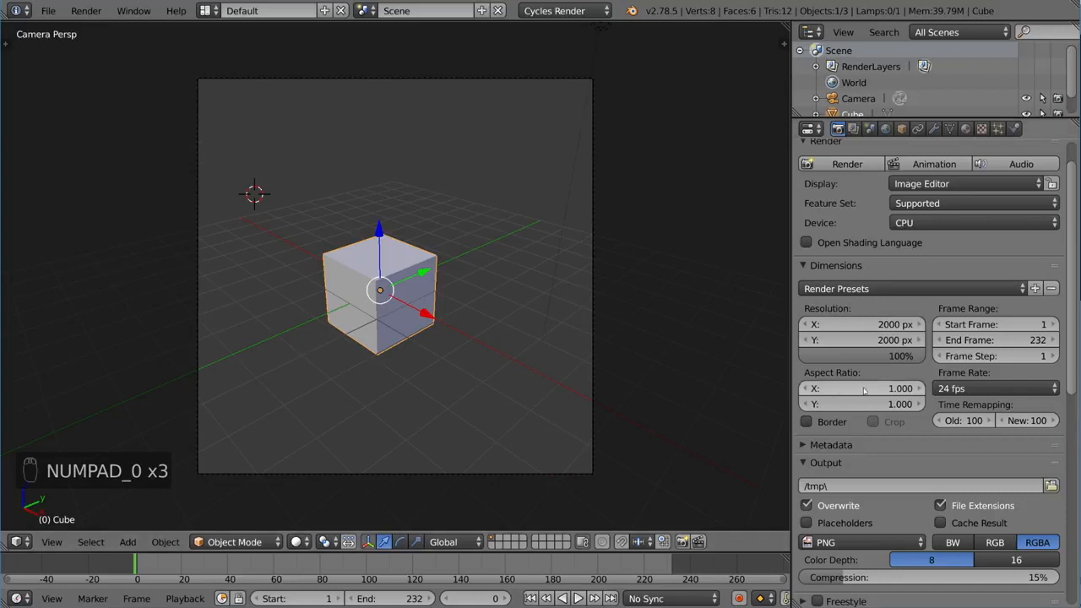
left_click(861, 388)
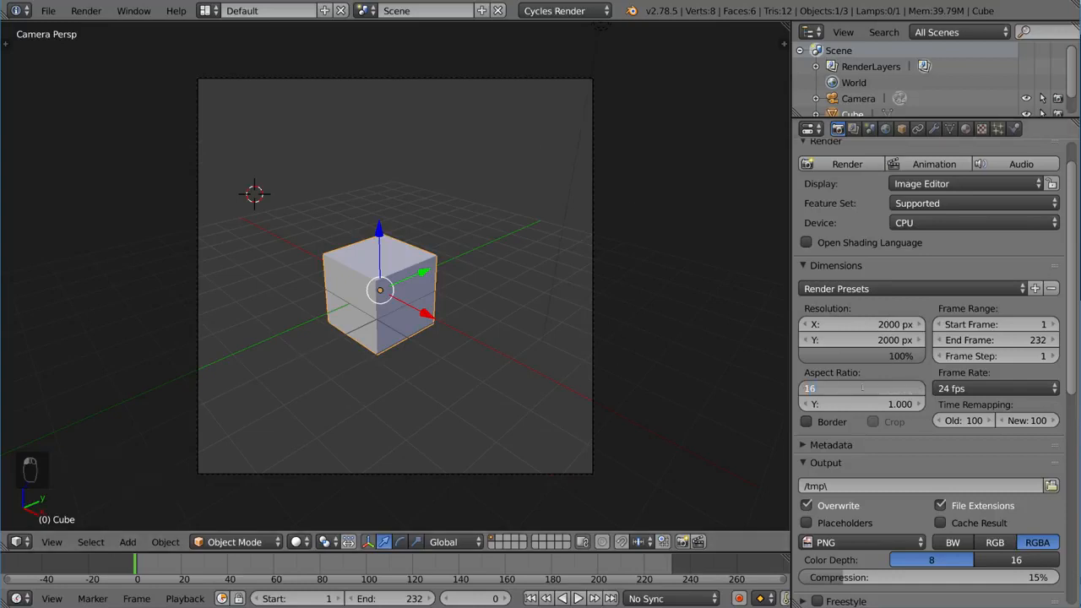
left_click(861, 387)
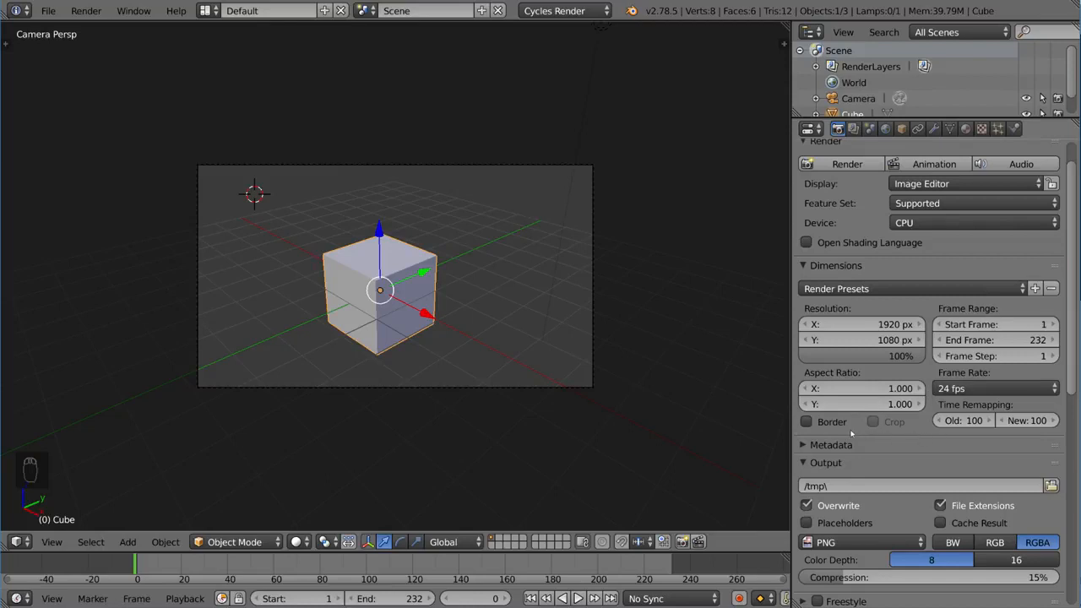
mouse_move(806, 422)
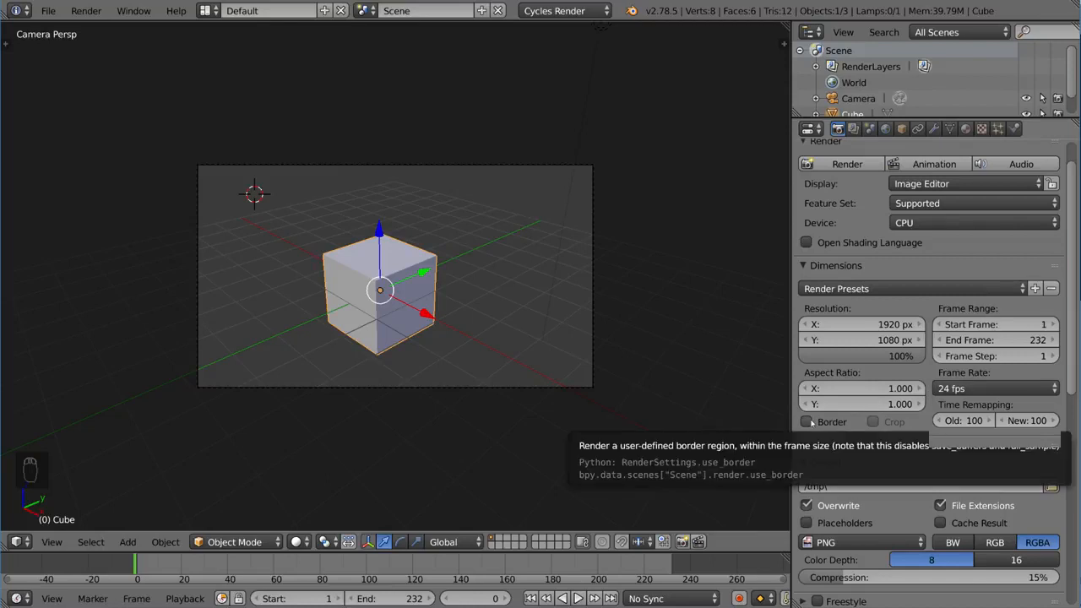
Enable Border rendering for a region around the cube's left side.
left_click(806, 421)
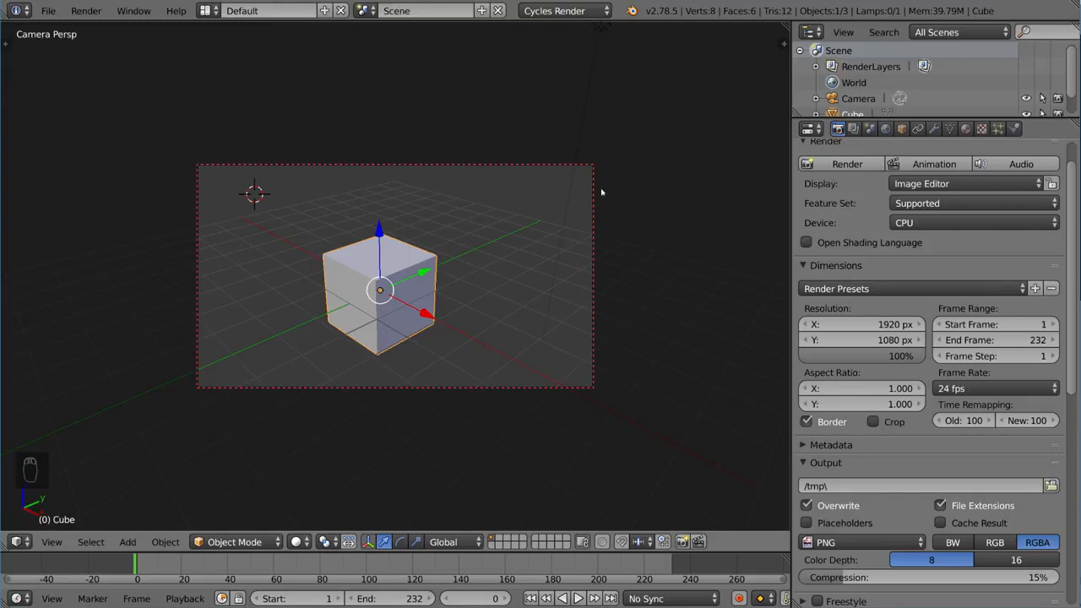
mouse_move(570, 346)
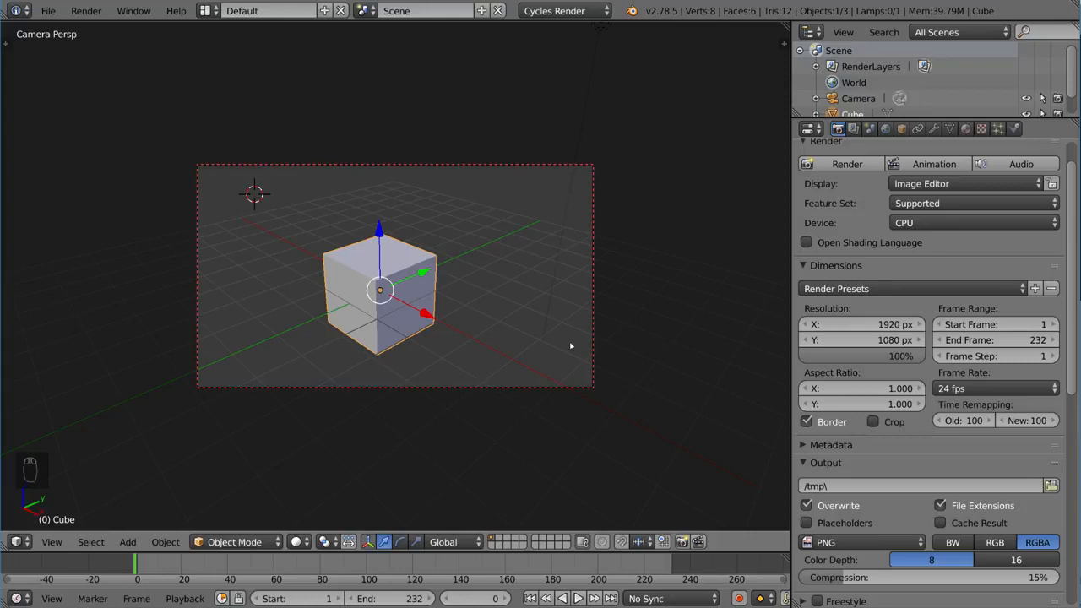
mouse_move(578, 230)
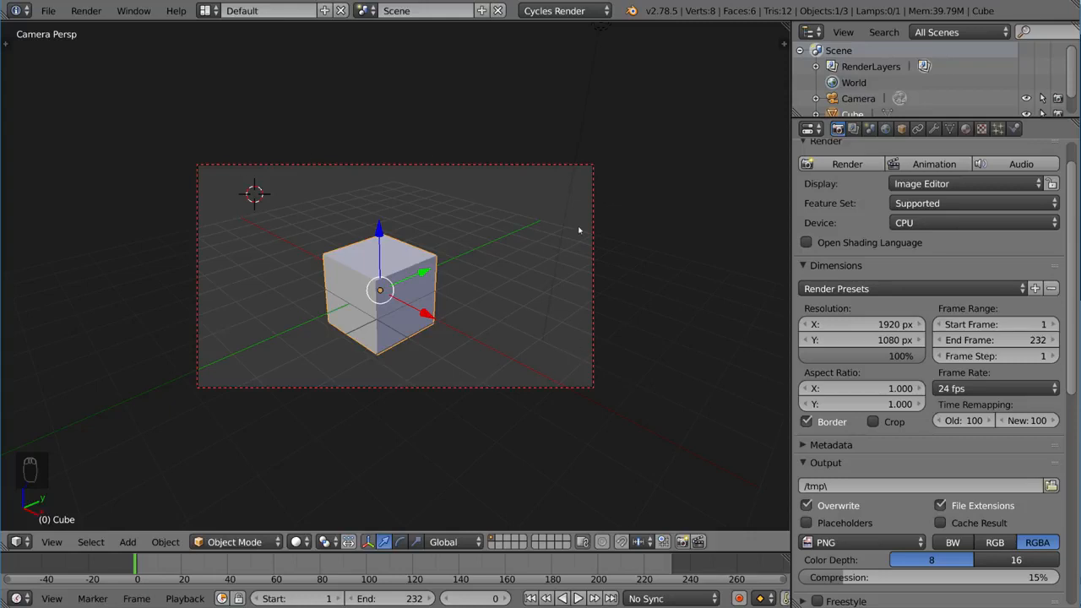
mouse_move(789, 419)
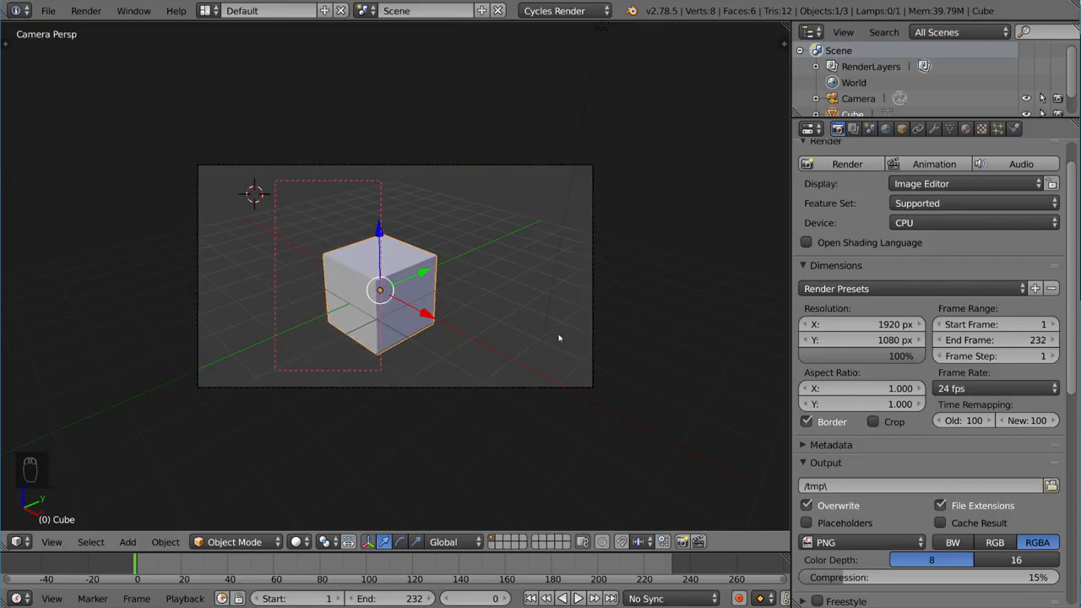
mouse_move(519, 297)
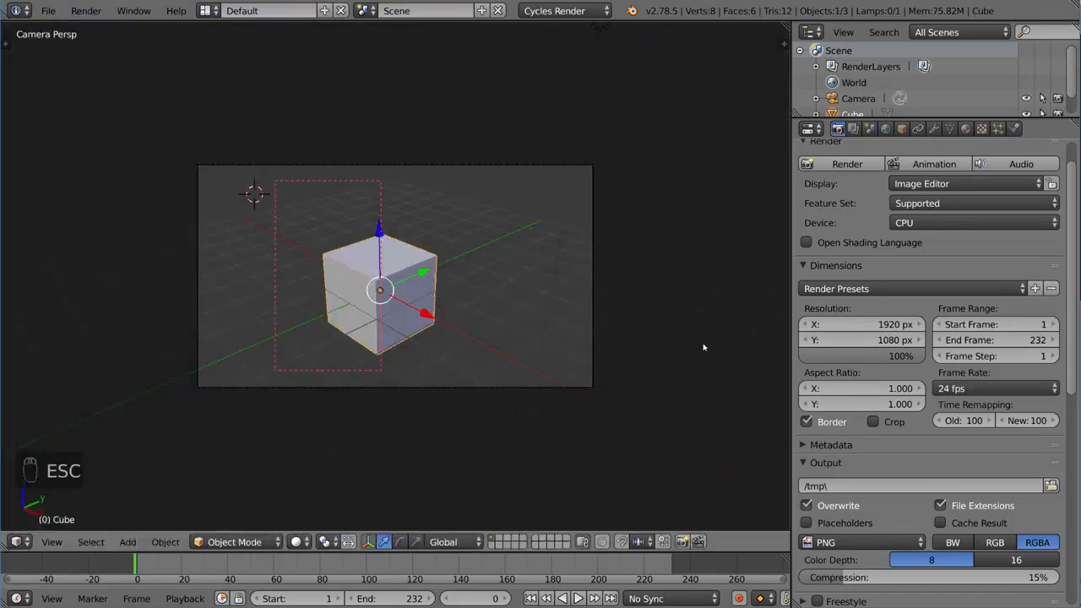
Enable Crop, render the bordered region, and return to the scene.
left_click(872, 422)
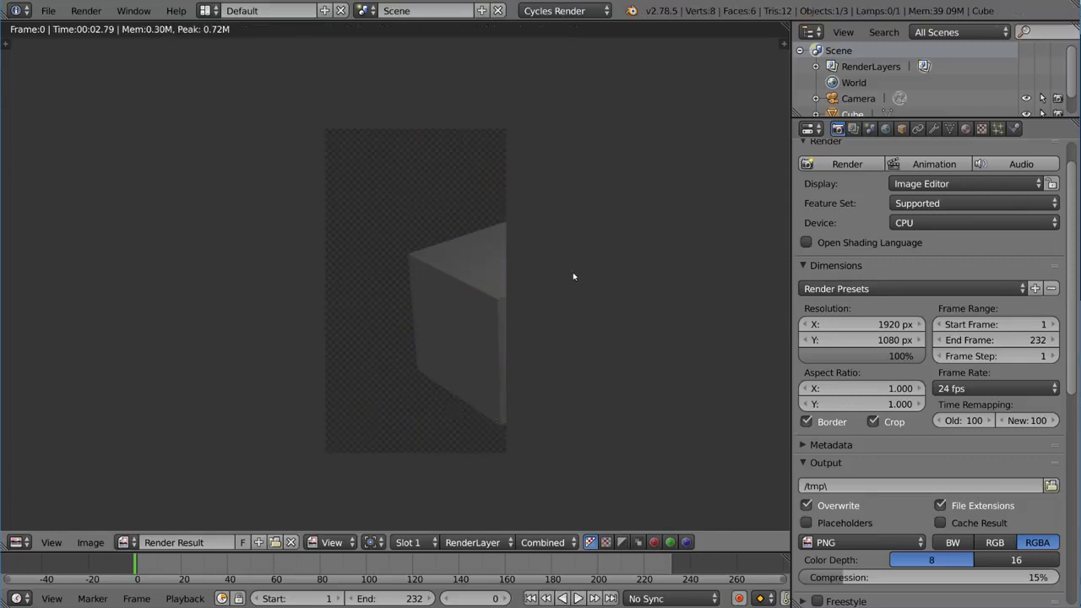
key("Escape")
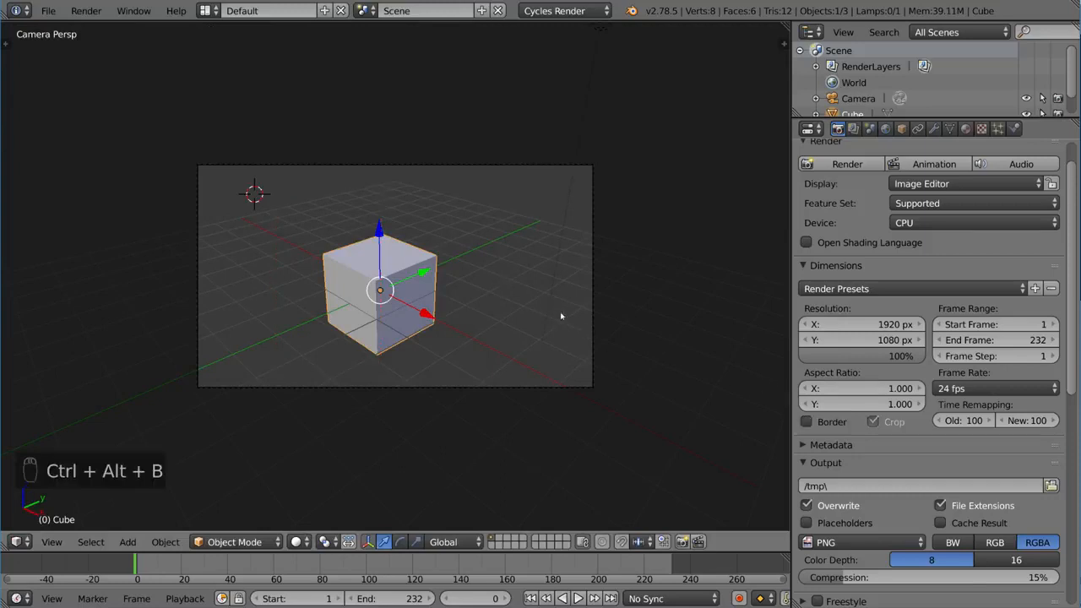
left_click(807, 421)
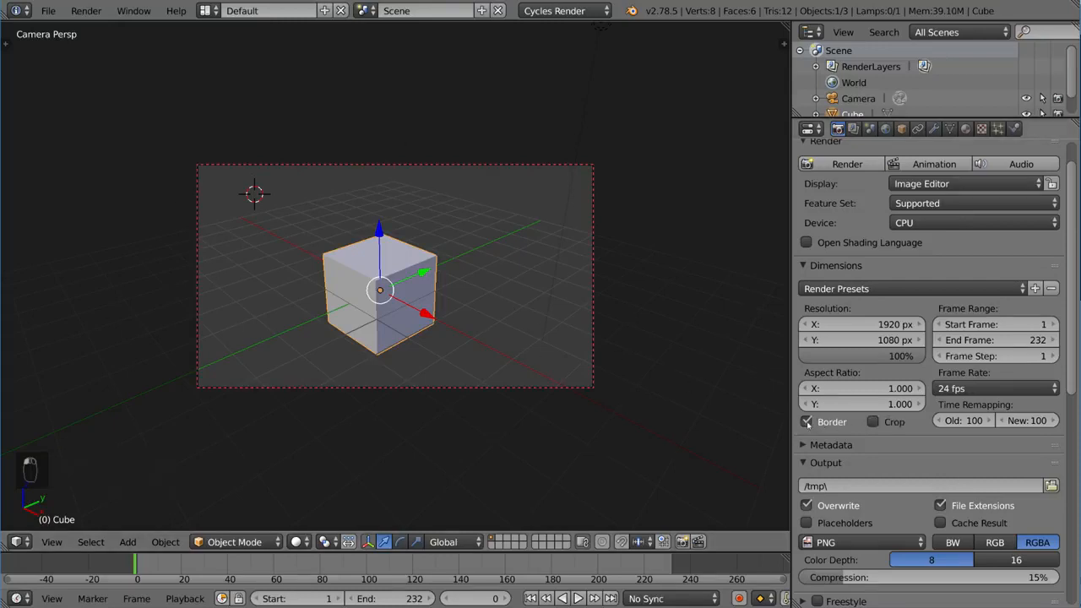
left_click(805, 421)
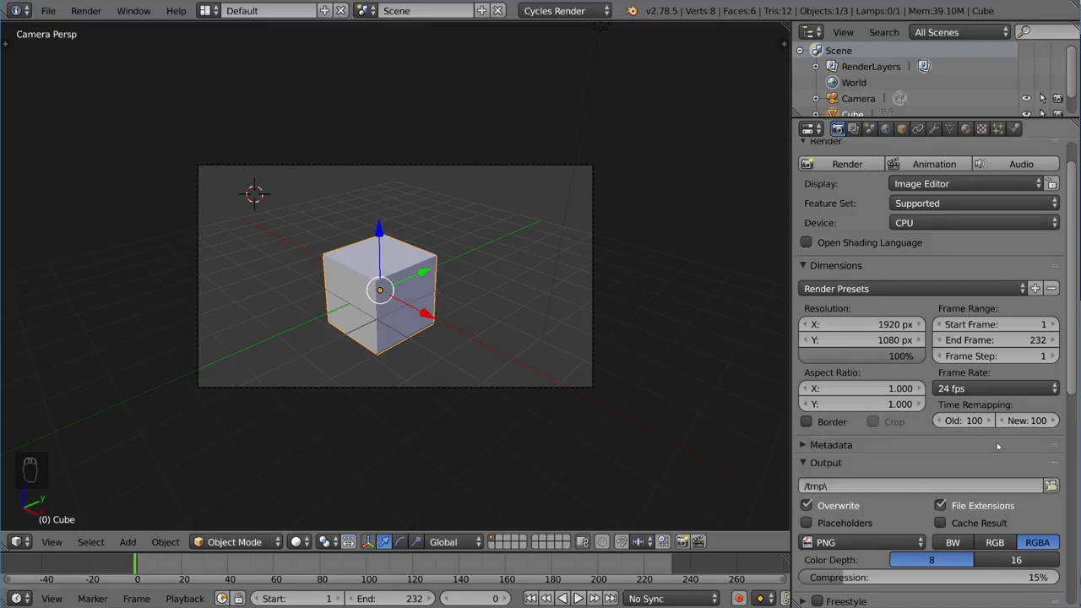
mouse_move(1020, 446)
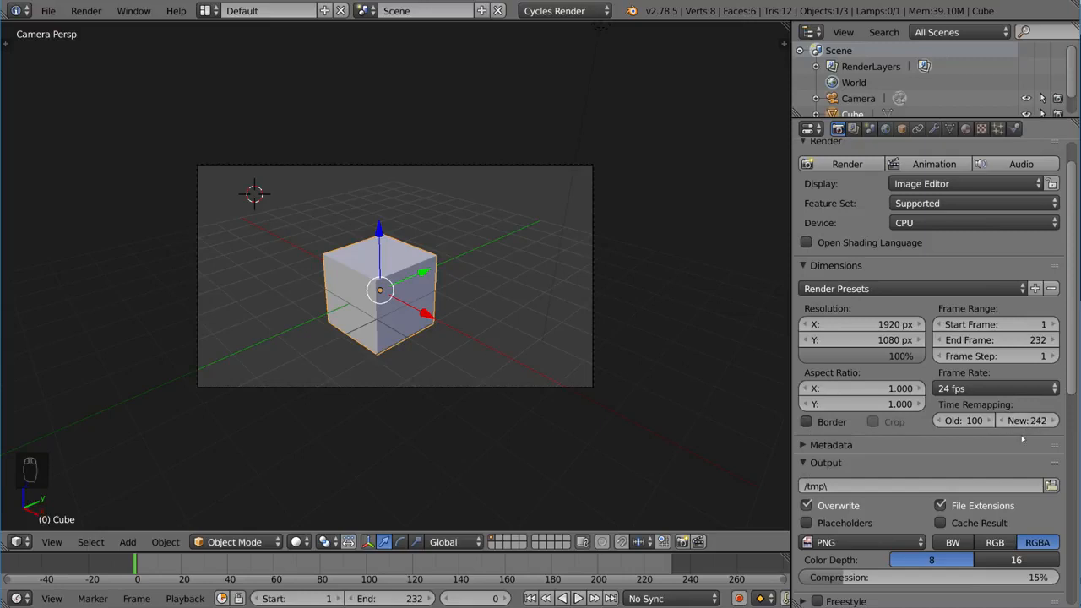
left_click(1026, 421)
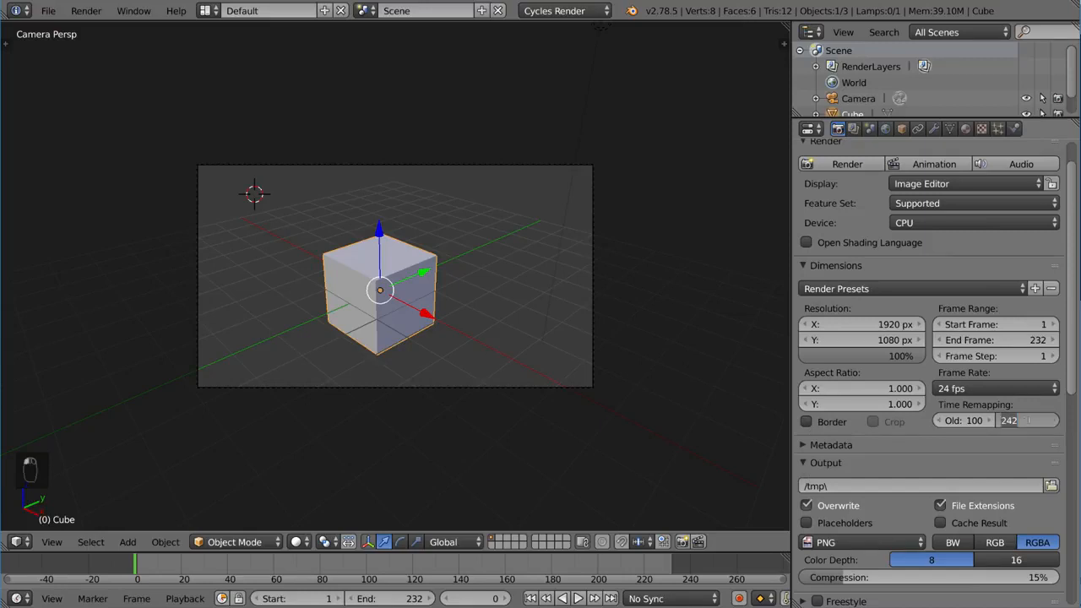
left_click(1027, 420)
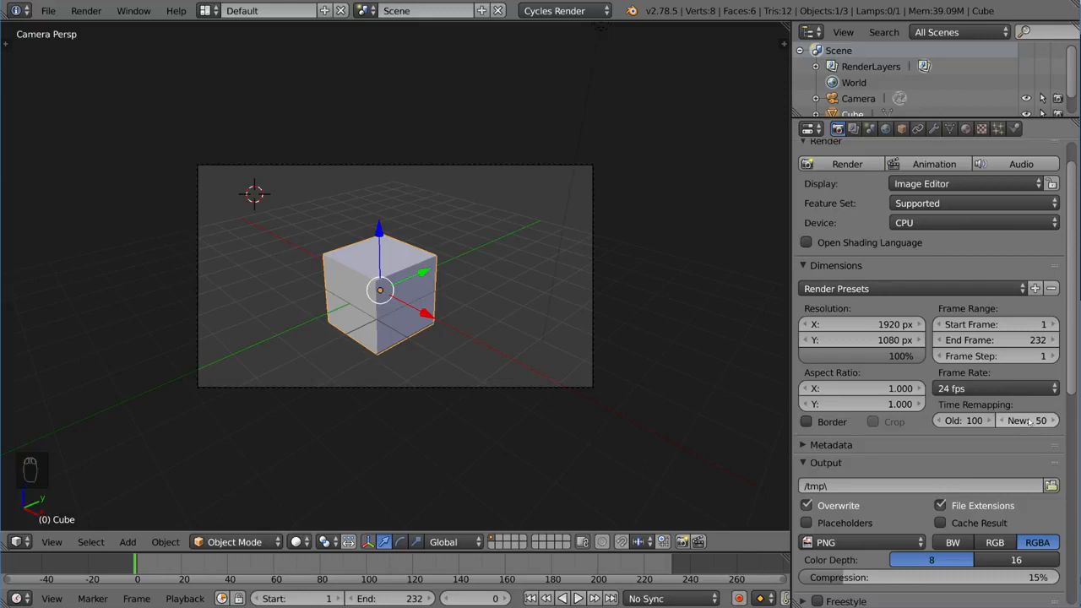
scroll("down", 3)
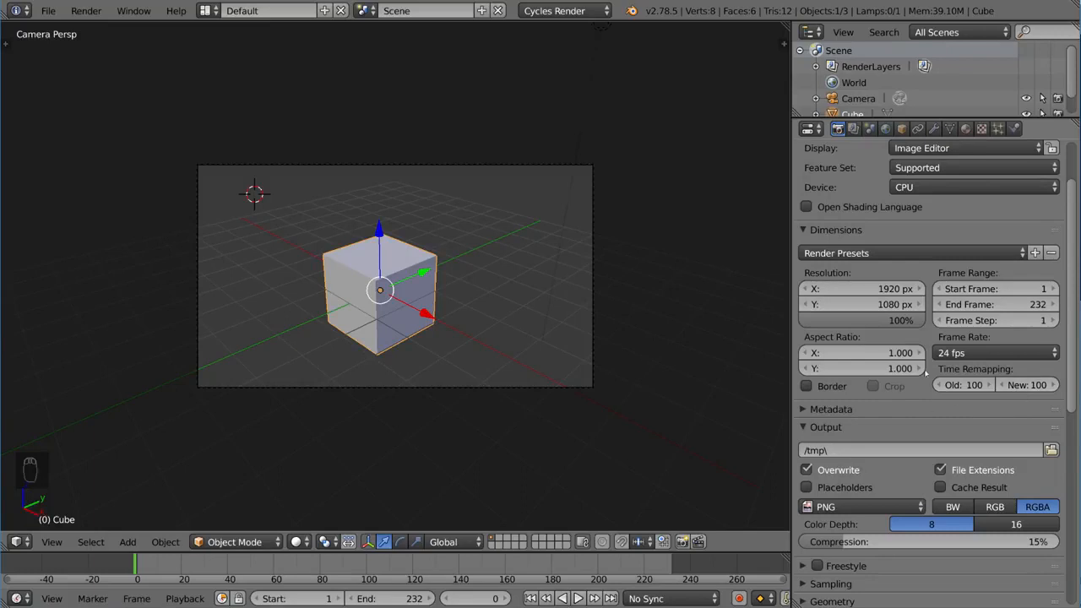
Collapse Dimensions, expand Metadata, and enable Stamp Output.
left_click(835, 230)
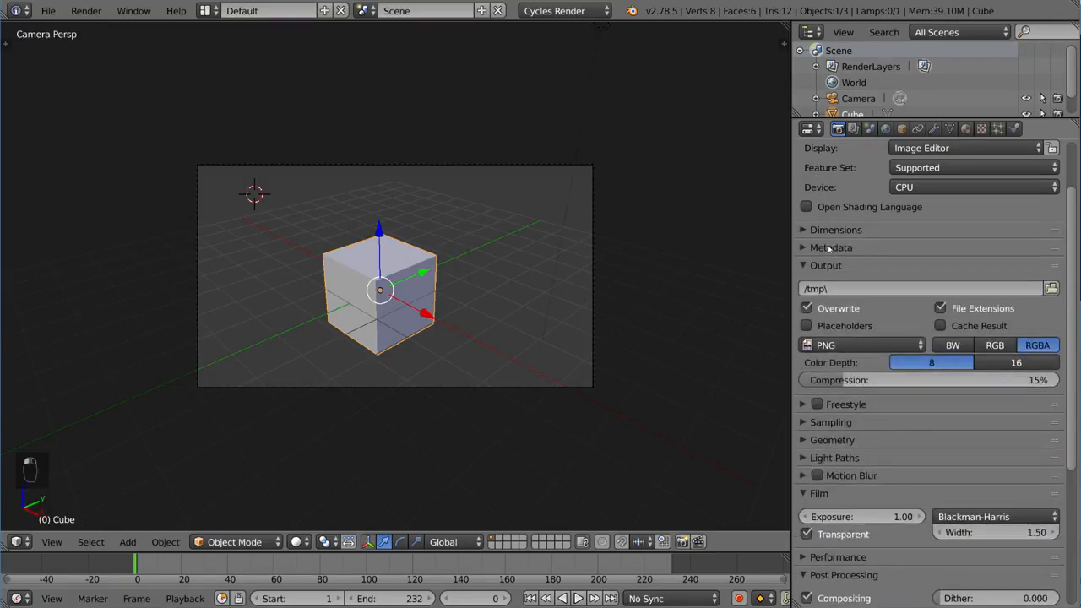
left_click(831, 247)
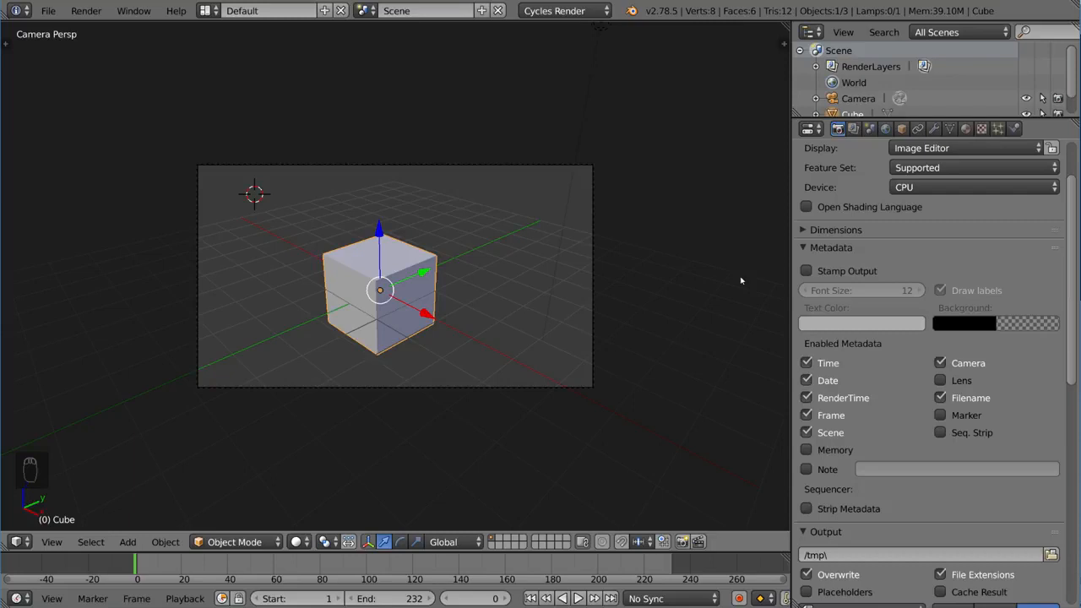
mouse_move(756, 274)
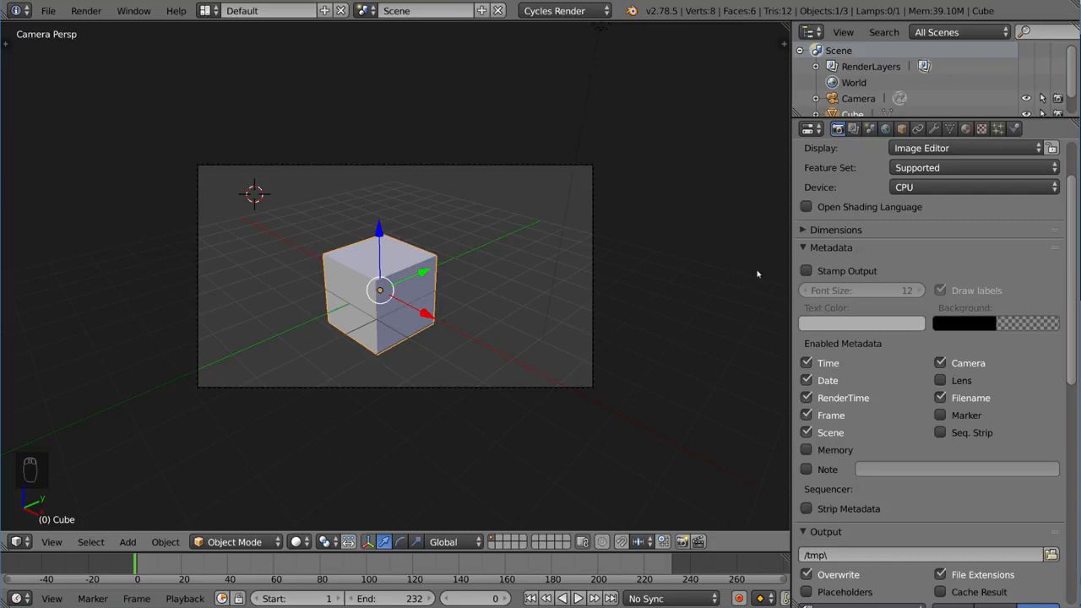
left_click(805, 270)
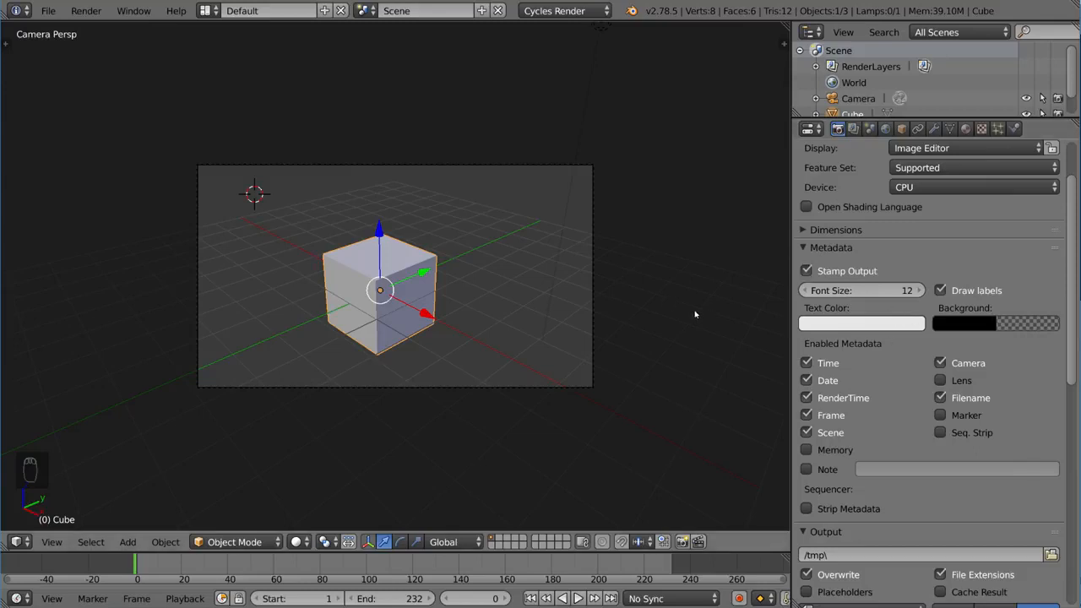
Render the current frame to check the stamped metadata.
key("F12")
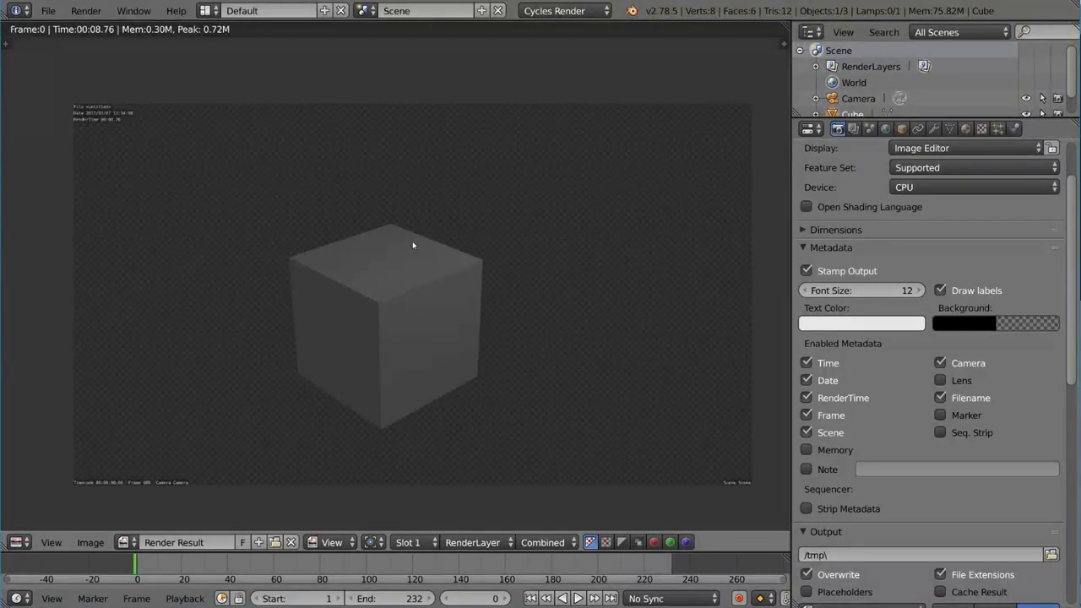
mouse_move(471, 263)
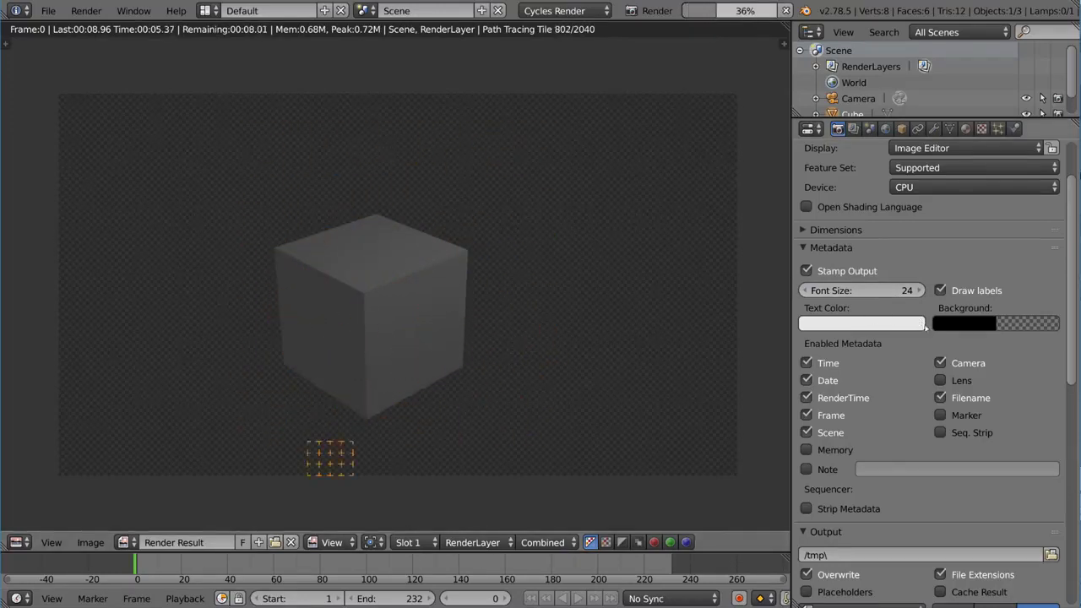
mouse_move(996, 323)
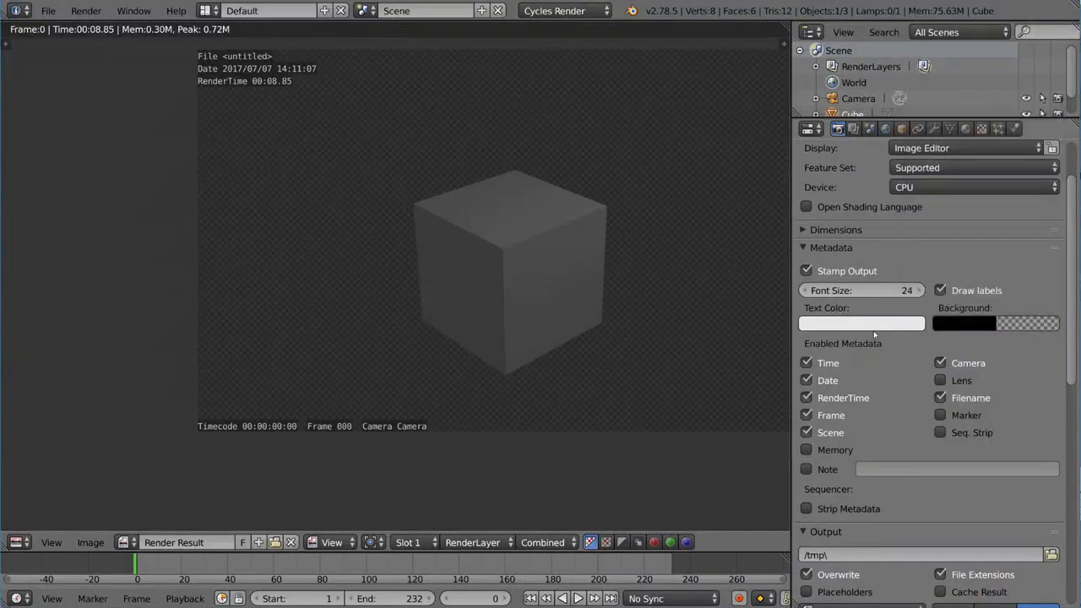
Set the stamp Text Color to red.
left_click(861, 322)
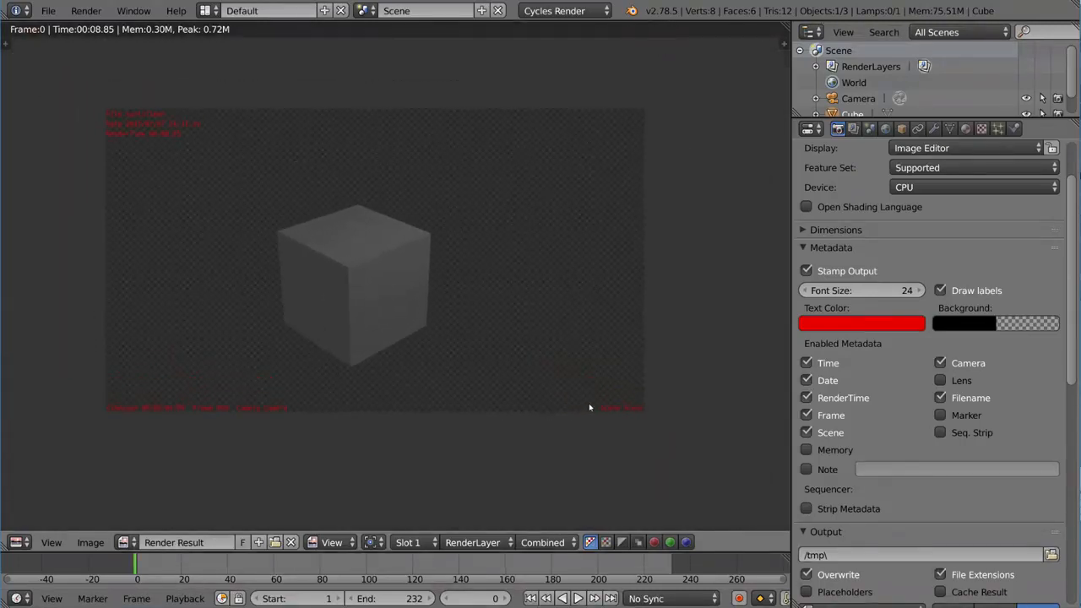
Restore white stamp text and toggle the Draw labels option.
left_click(861, 323)
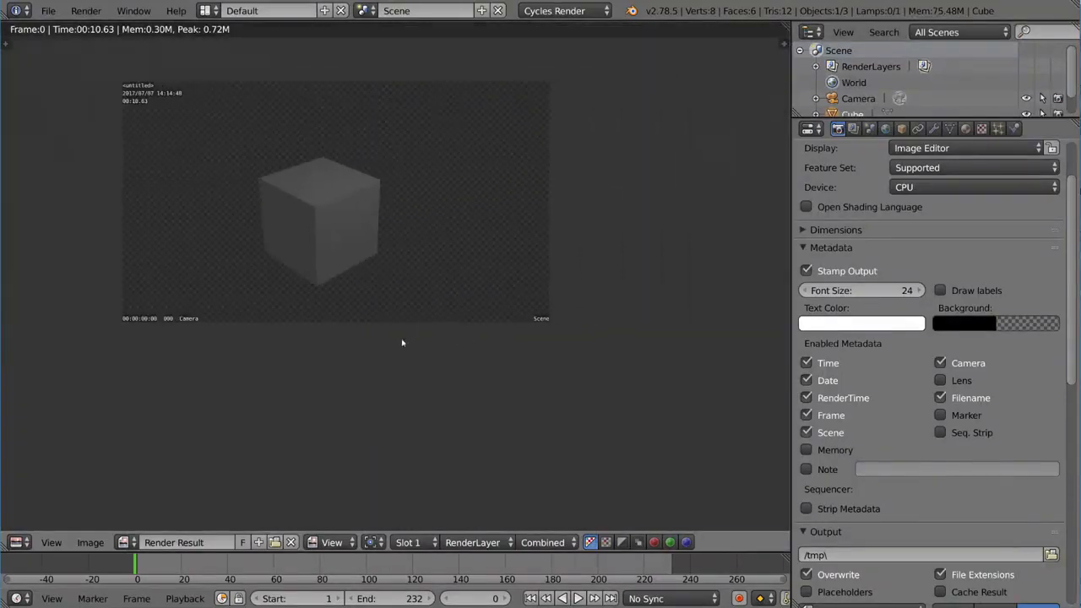
left_click(845, 164)
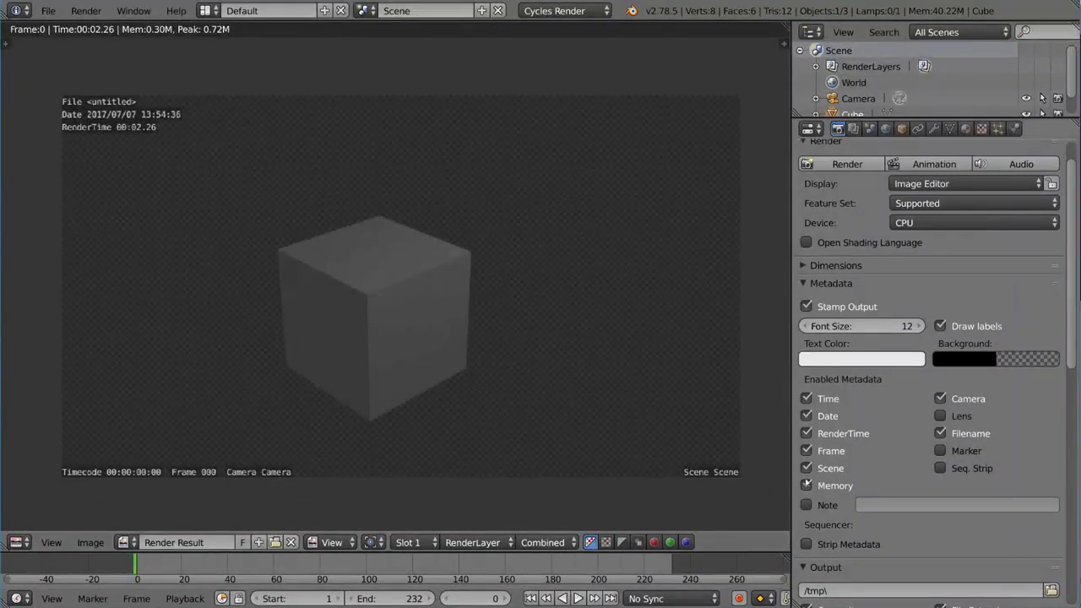
Tick Memory under Enabled Metadata.
left_click(846, 163)
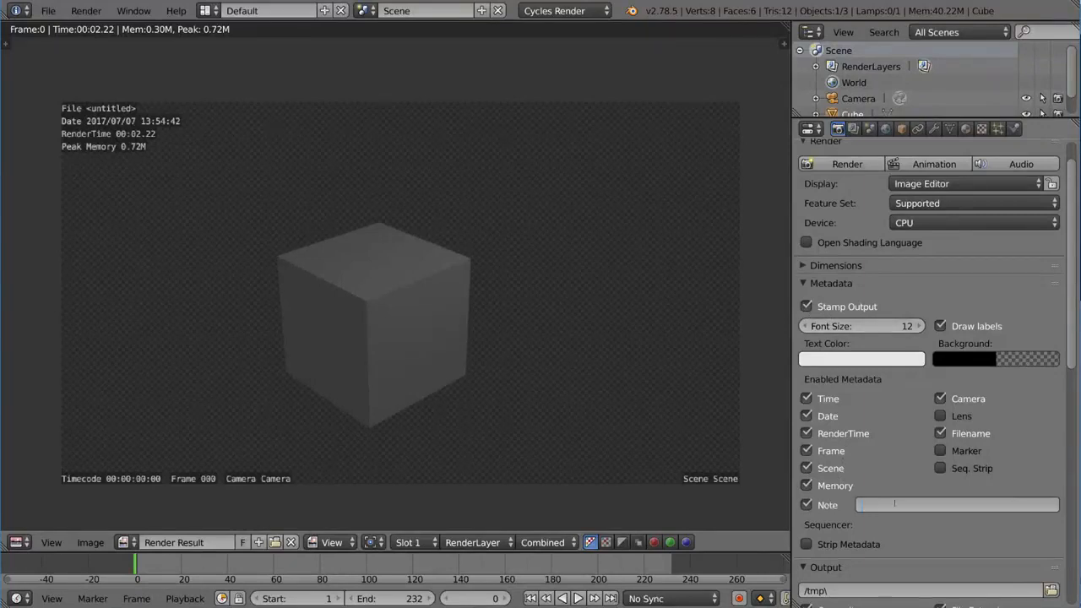
Enter 'This is a test' as the stamp note.
type("This is a test")
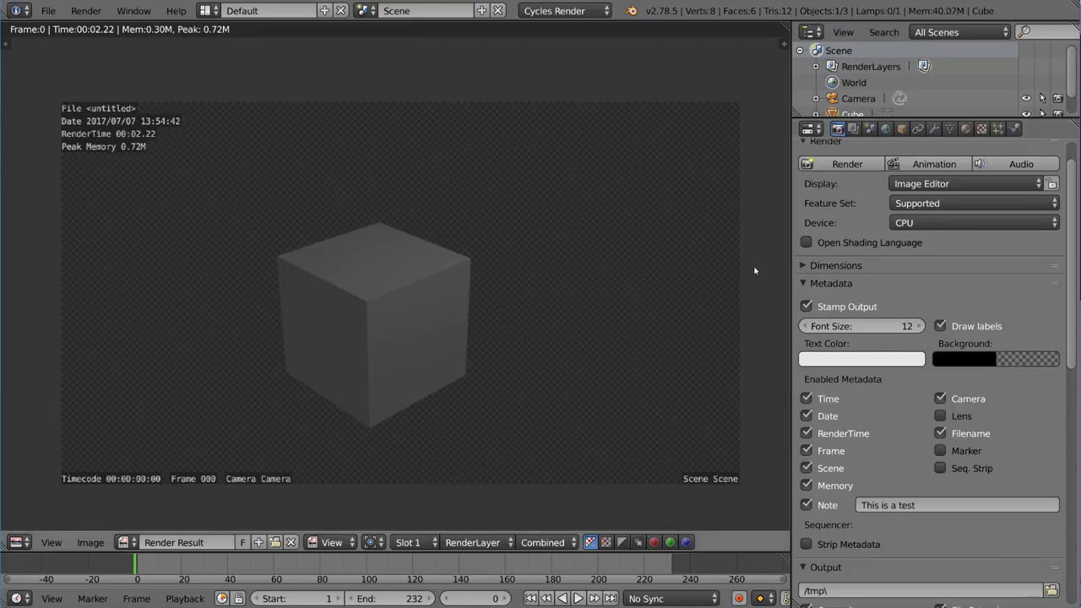
left_click(847, 164)
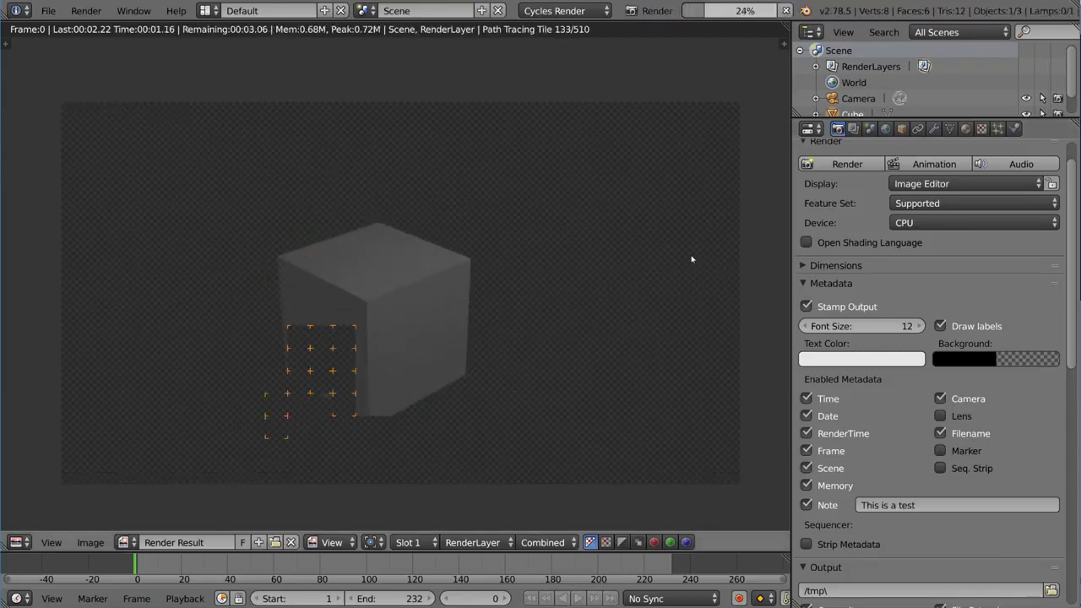